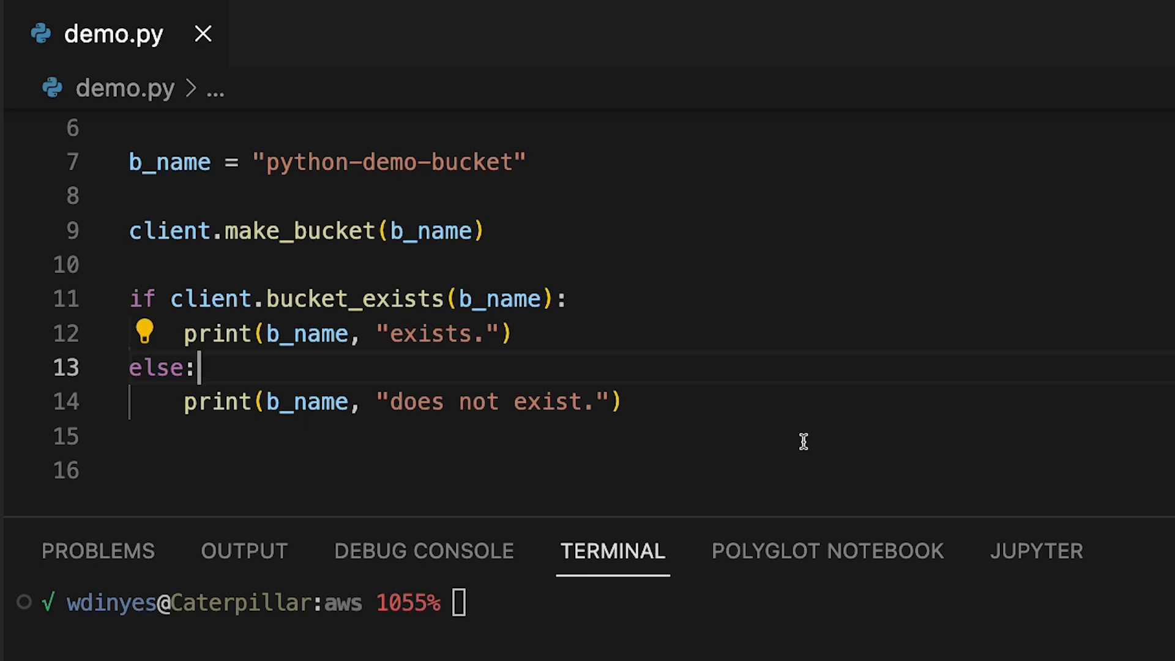
pyautogui.moveTo(671, 601)
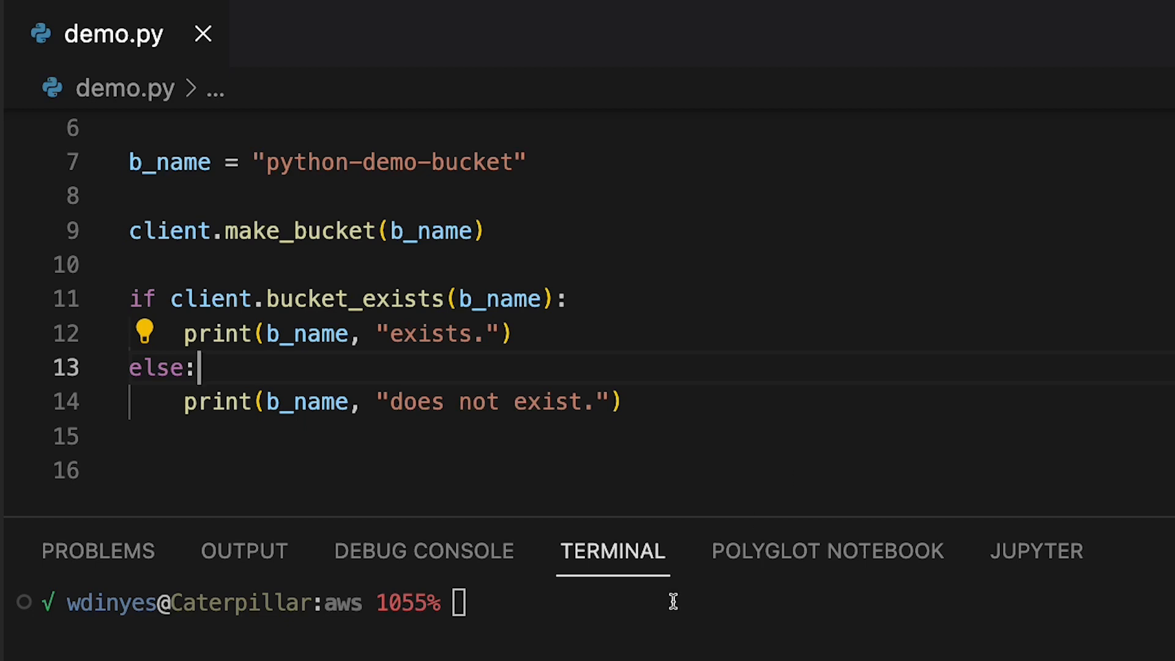
pyautogui.write('python3 dem')
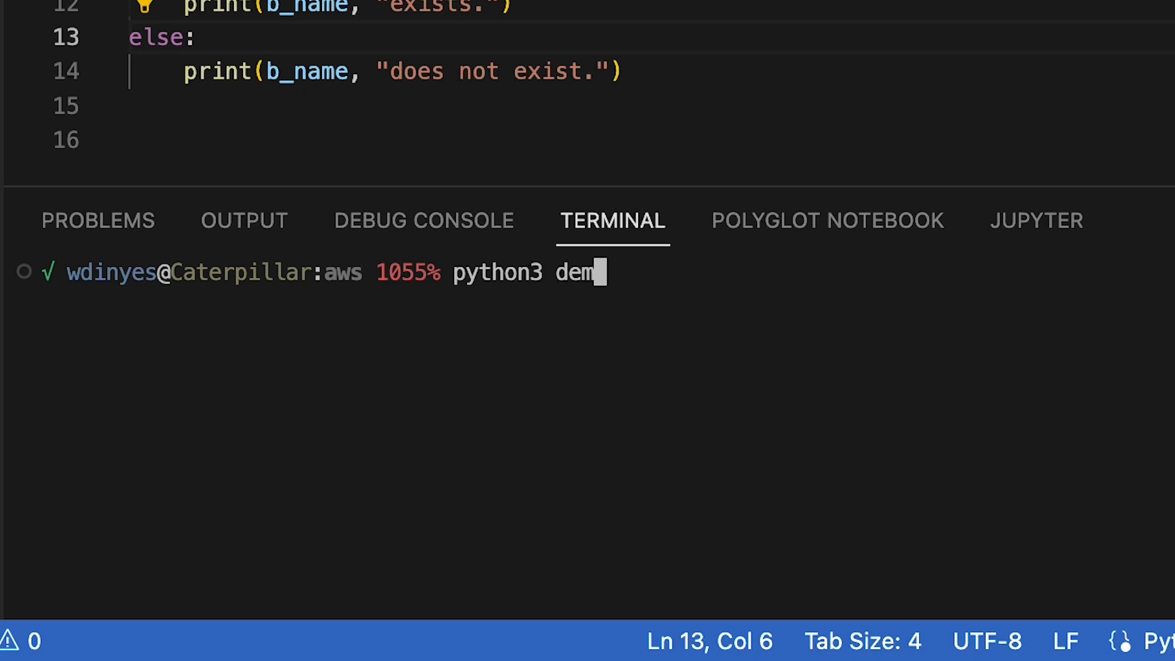
pyautogui.write('o.py')
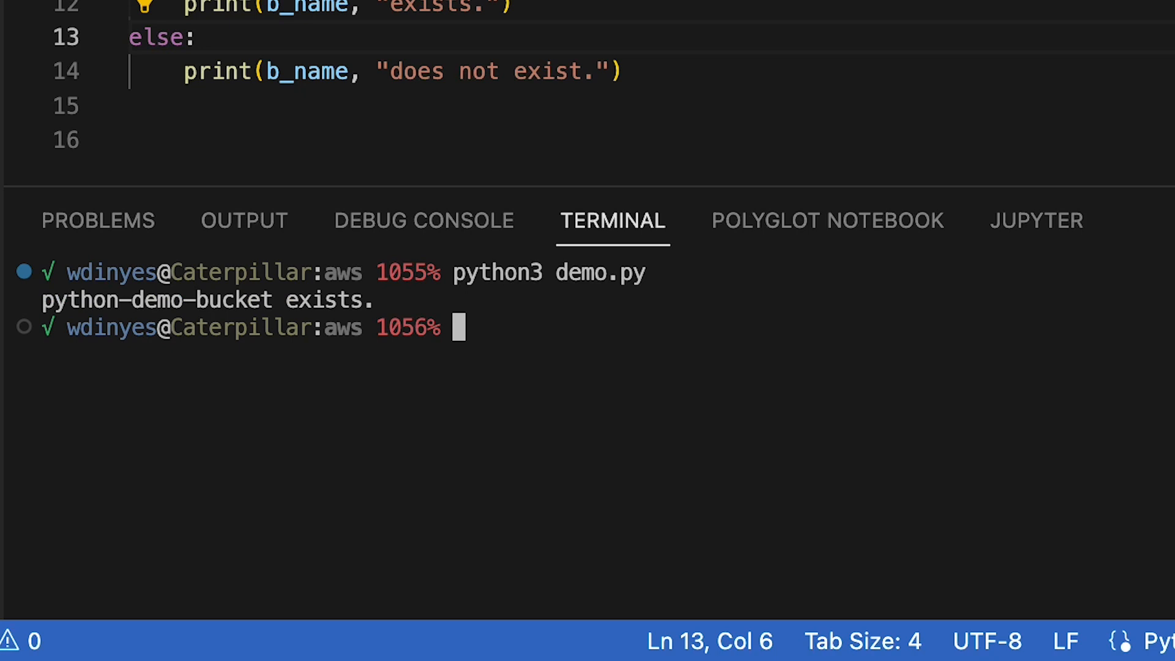
pyautogui.write('python3 demo.py')
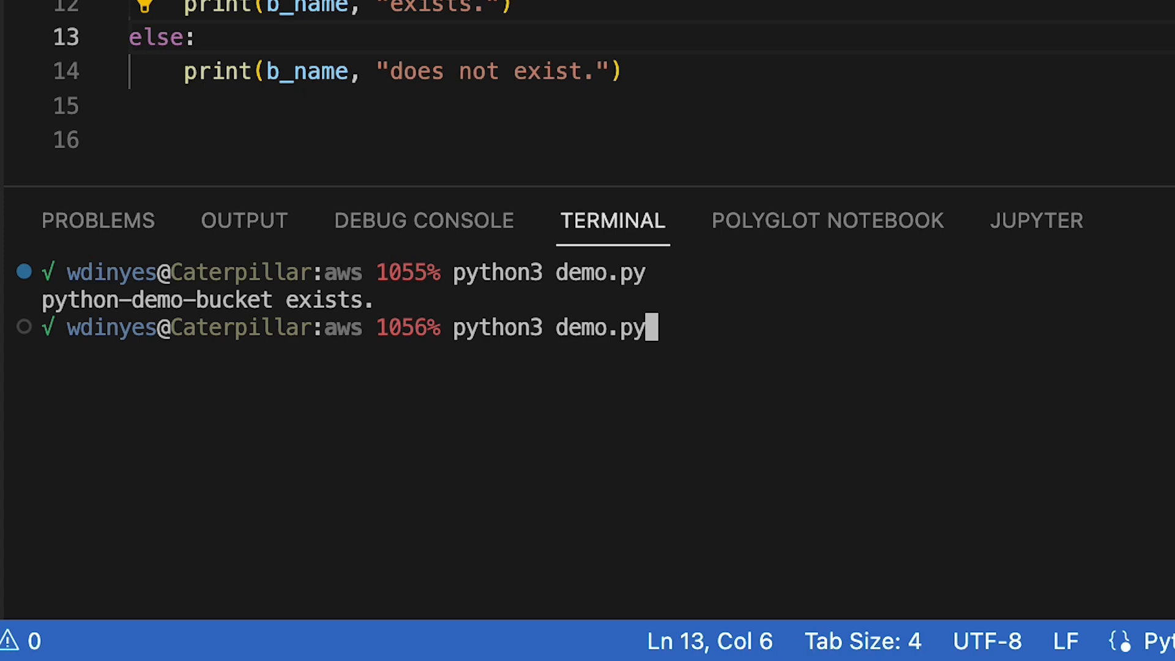